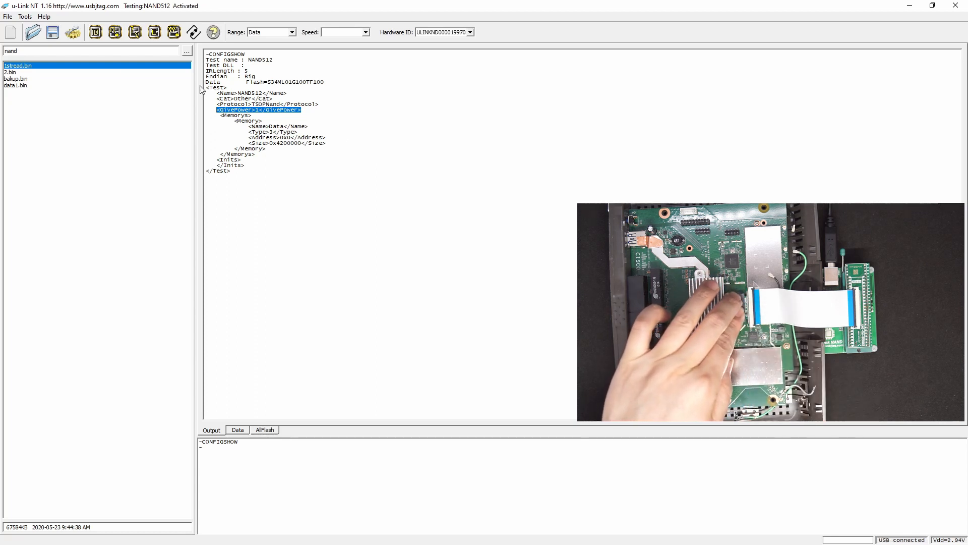
Step: Load the EA6400 router as the test target, replacing NAND512, at 12 MHz full flash
{"action": "left_click", "coordinate": [95, 32]}
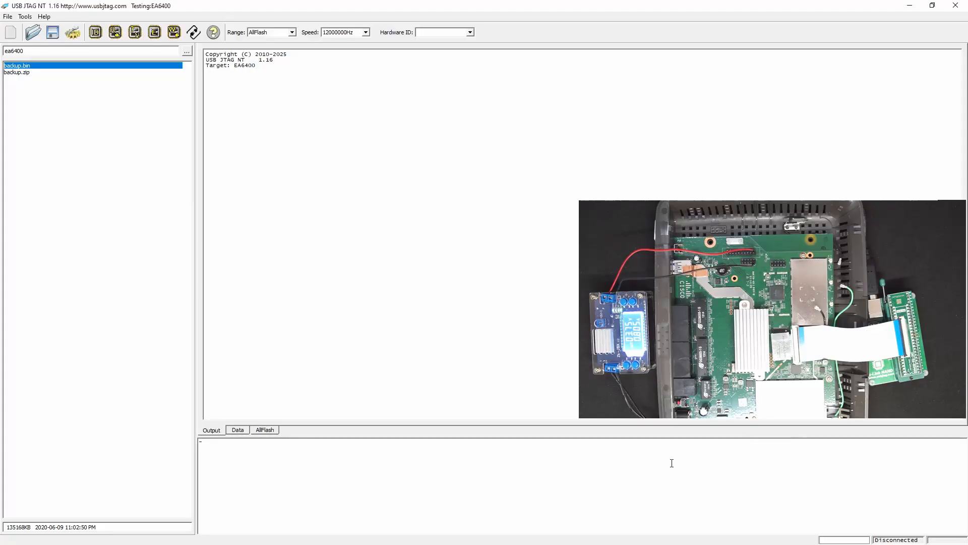
{"action": "mouse_move", "coordinate": [241, 5]}
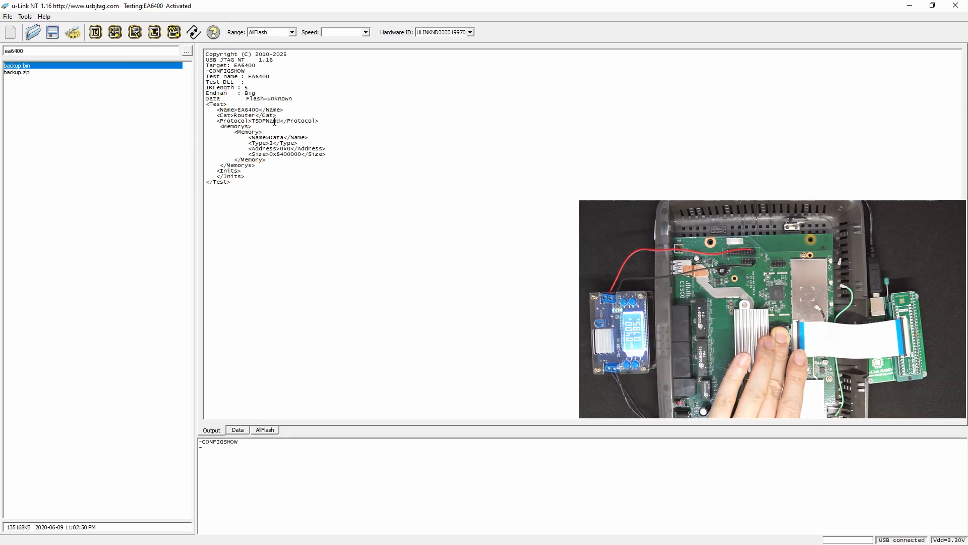
Step: Detect the NAND as S34ML01G100TF100 at address 0 and select the Data memory range
{"action": "left_click", "coordinate": [94, 33]}
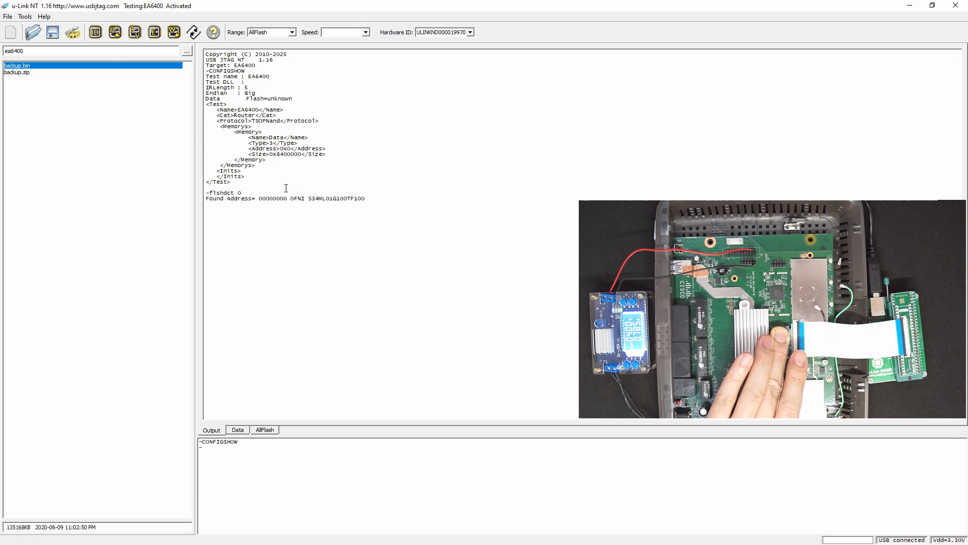
{"action": "mouse_move", "coordinate": [264, 314]}
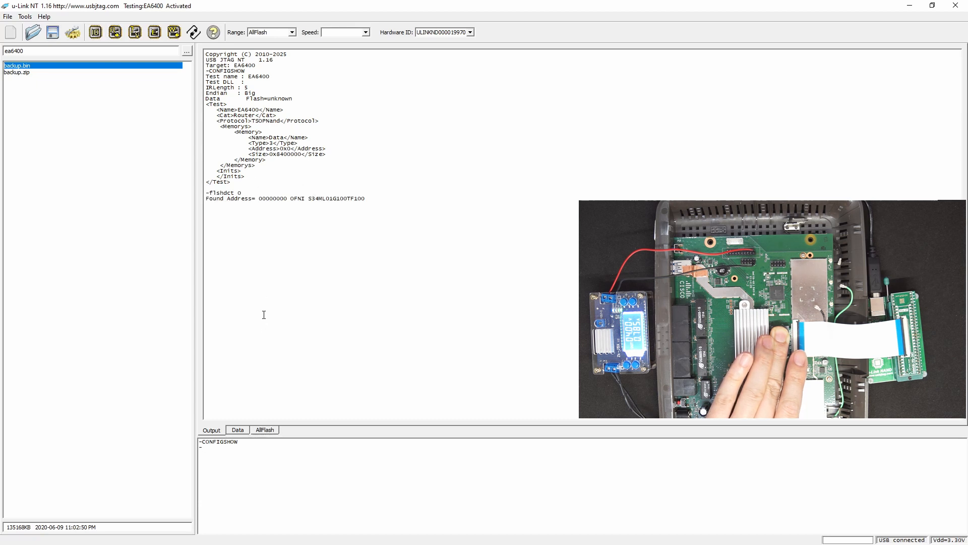
{"action": "left_click", "coordinate": [238, 429]}
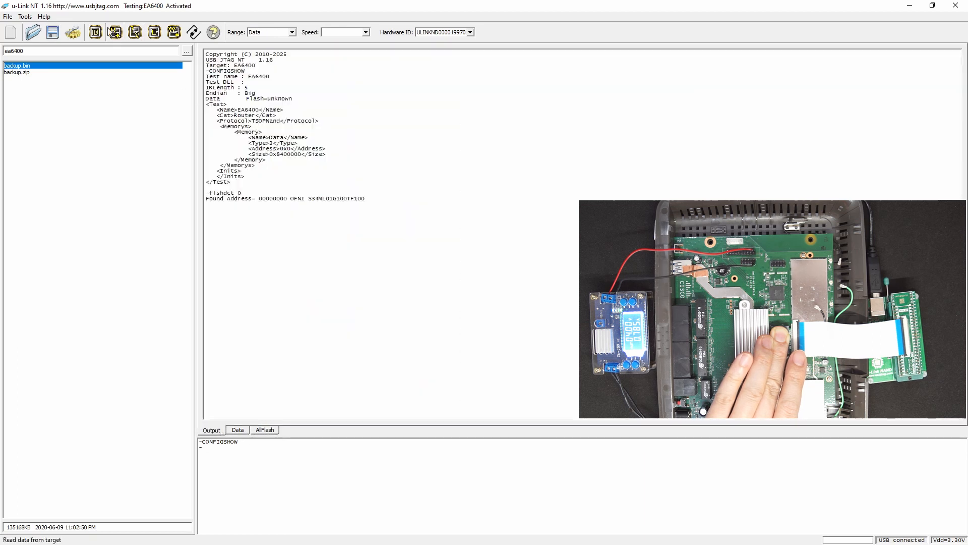
Step: Read the Data region from the EA6400 NAND and browse its hex dump
{"action": "left_click", "coordinate": [114, 31]}
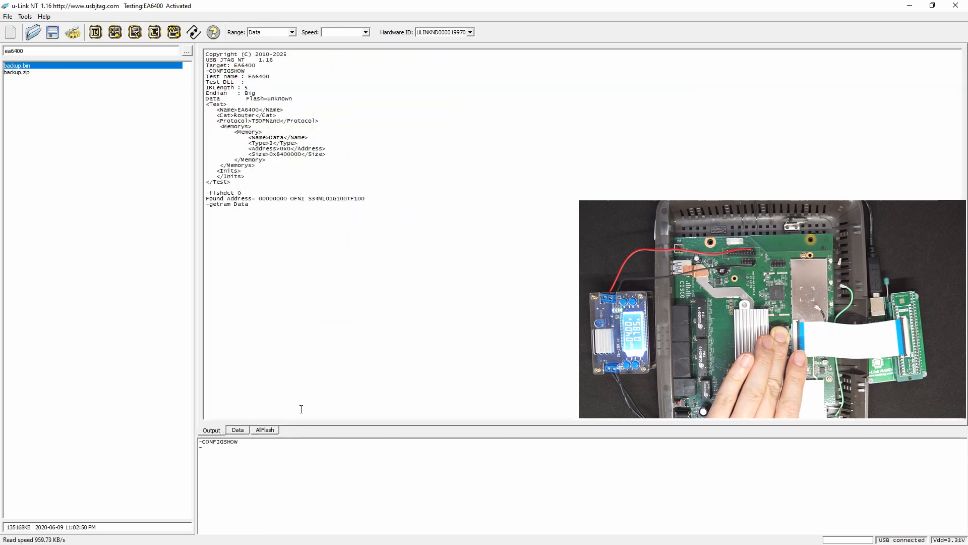
{"action": "left_click", "coordinate": [238, 430]}
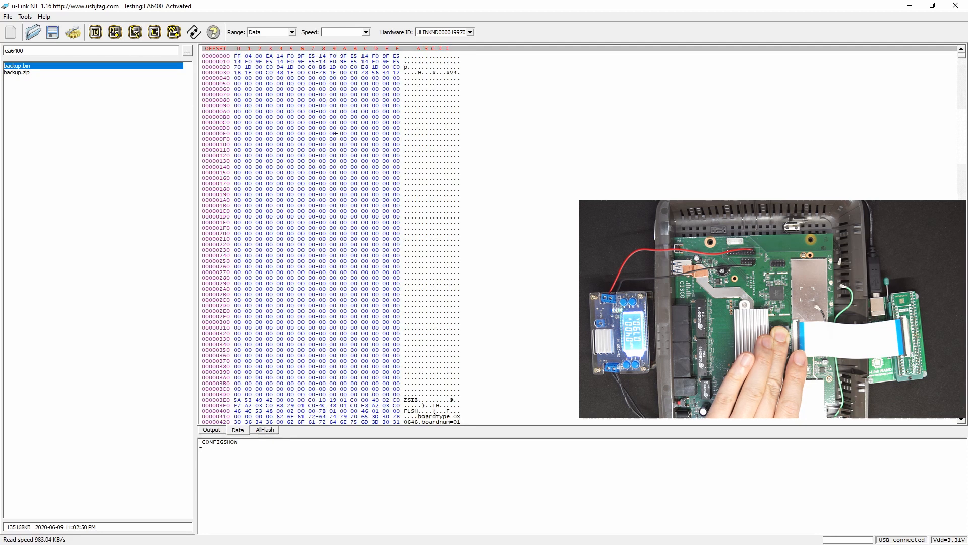
{"action": "scroll", "scroll_direction": "down", "scroll_amount": 3}
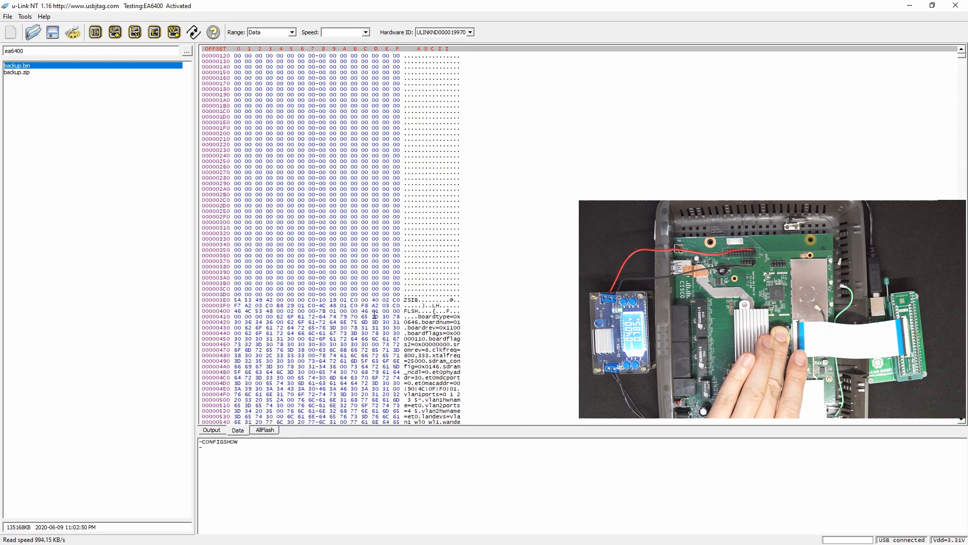